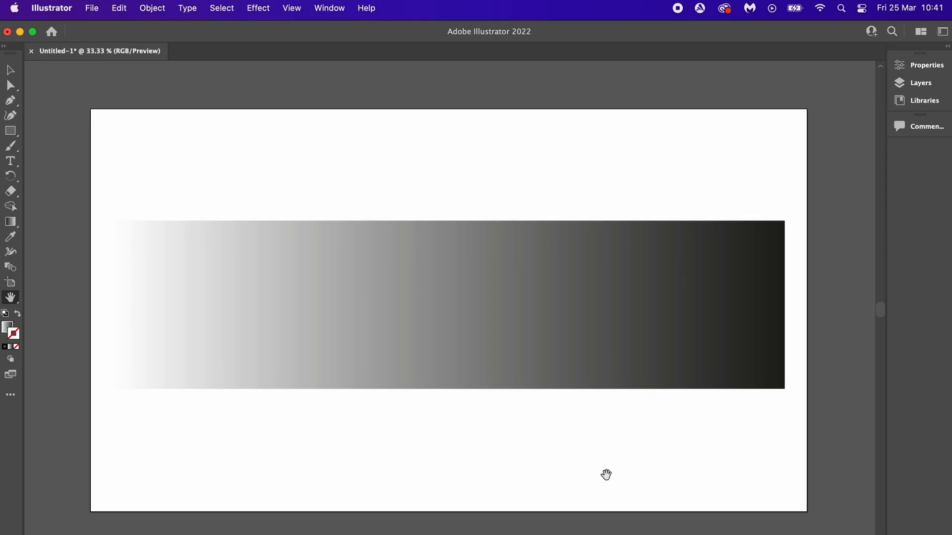
Duplicate the pink-to-blue gradient rectangle and place the copy just below the original.
left_click_drag(606, 475, 587, 396)
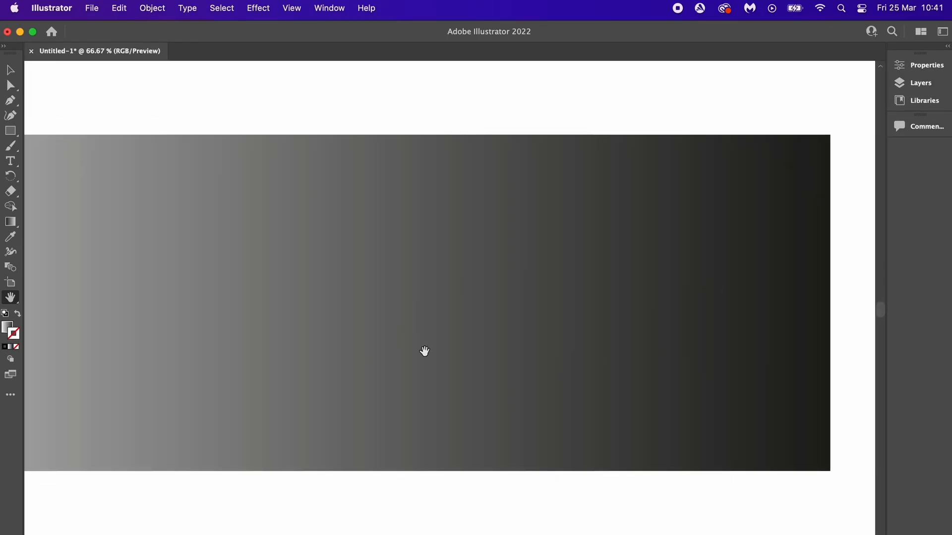
mouse_move(640, 397)
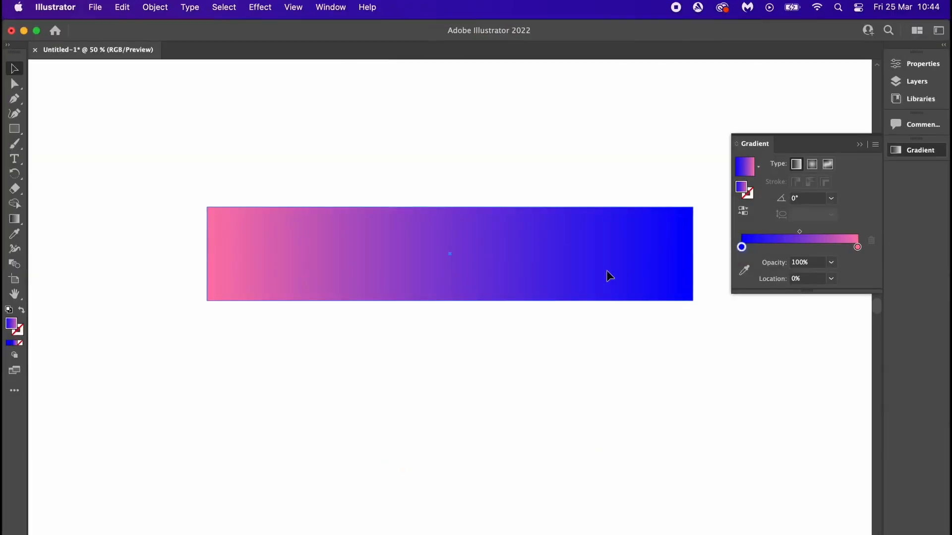
left_click(449, 254)
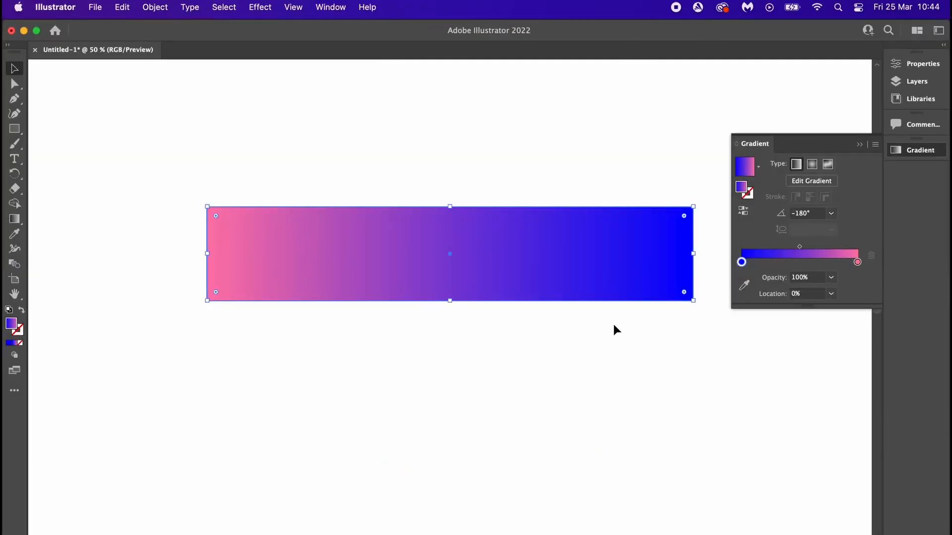
left_click_drag(449, 253, 449, 294)
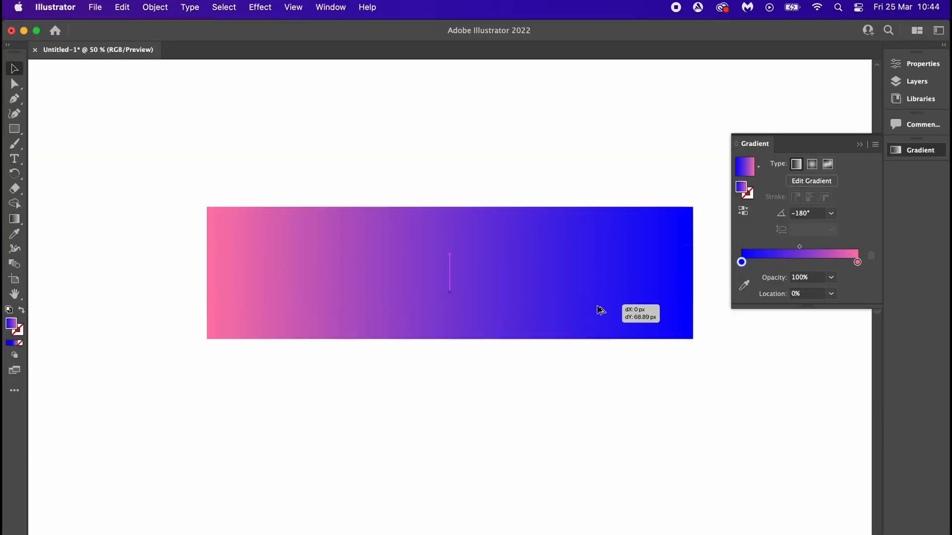
left_click_drag(449, 273, 449, 367)
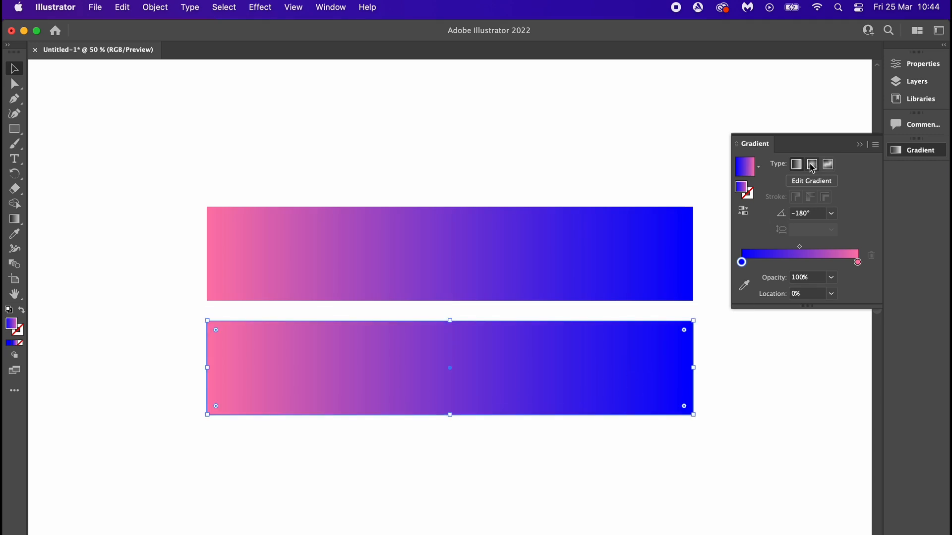
Make the copy's fill a radial gradient and reposition its centre and spread (about 142°).
left_click(810, 165)
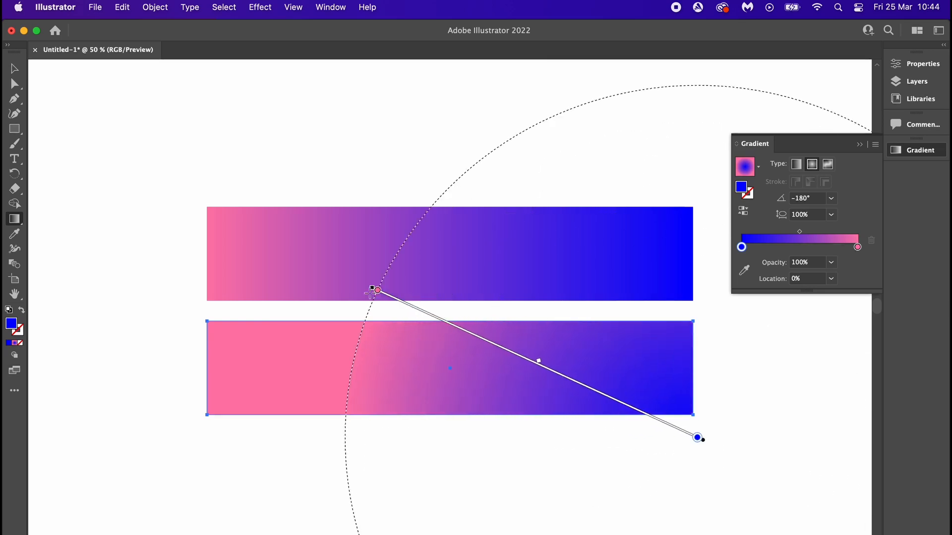
left_click_drag(373, 290, 395, 228)
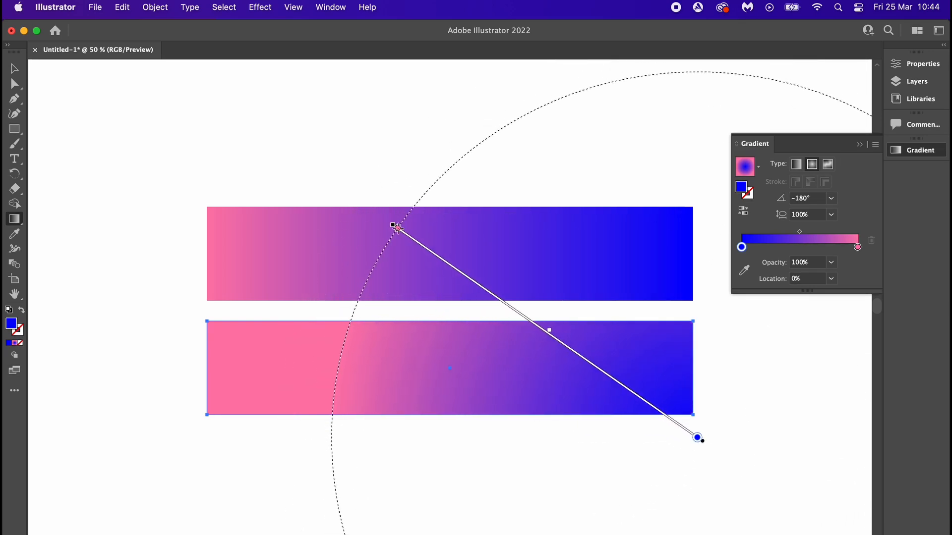
left_click_drag(697, 438, 660, 488)
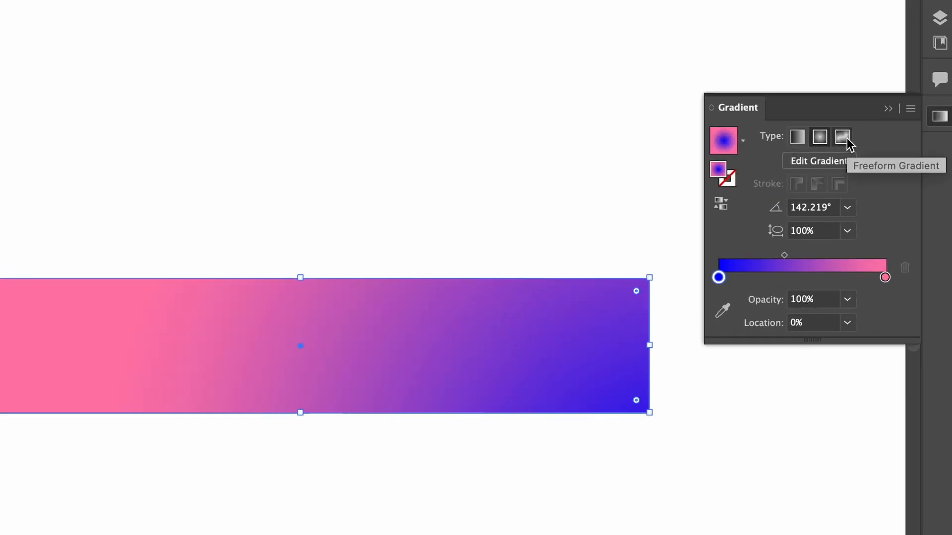
Switch the lower rectangle's fill to a freeform gradient.
left_click(842, 137)
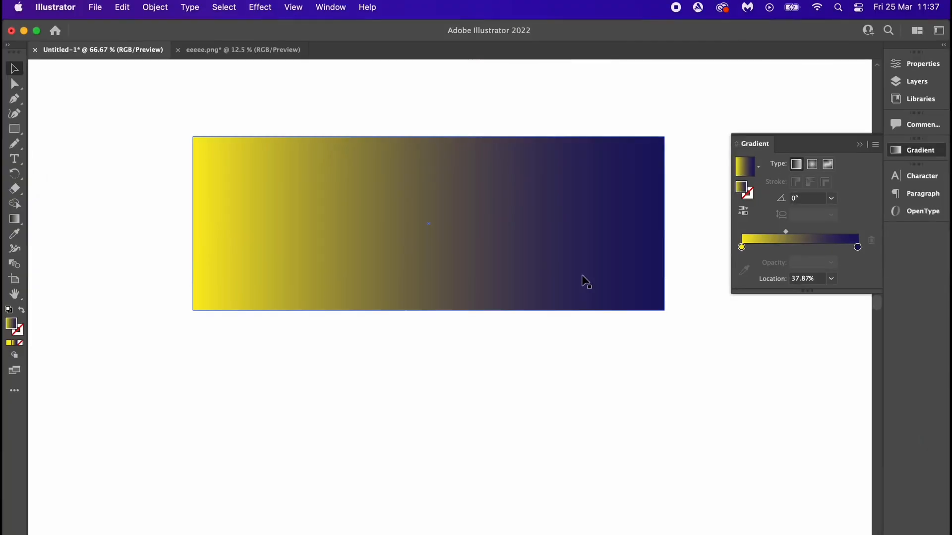
Copy the yellow-to-navy gradient rectangle, place the copy below, and select it.
left_click(428, 224)
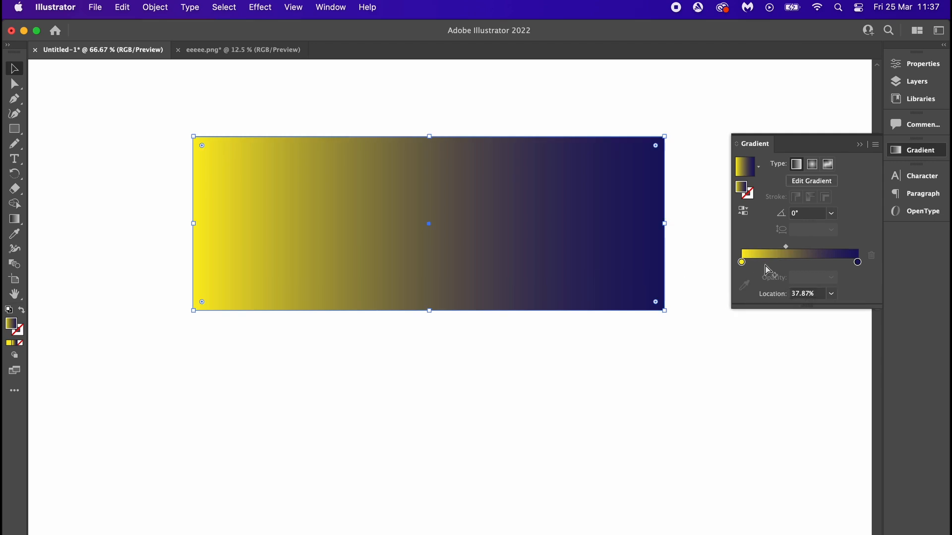
mouse_move(579, 194)
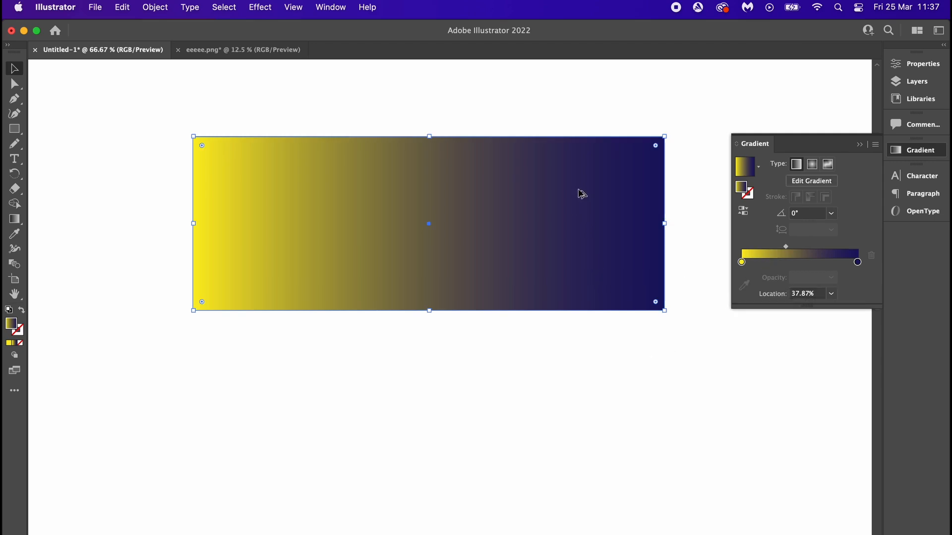
left_click(576, 266)
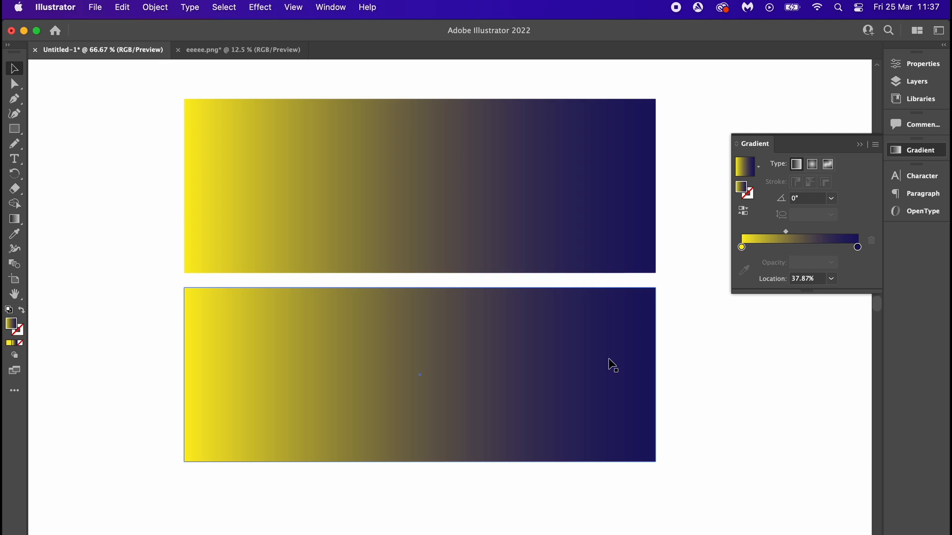
left_click(259, 8)
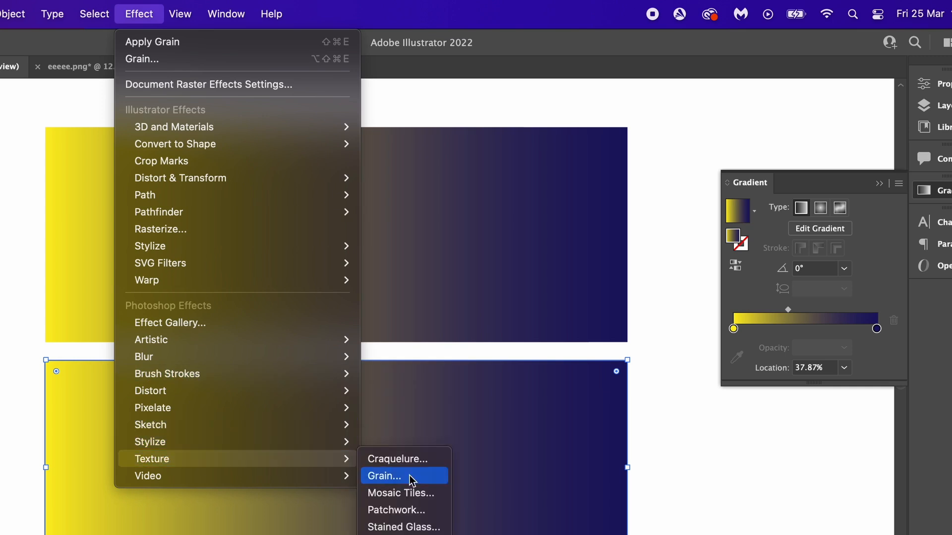
Apply a Grain texture to the lower rectangle with Intensity 5, Contrast 49 and Soft grain type.
left_click(385, 476)
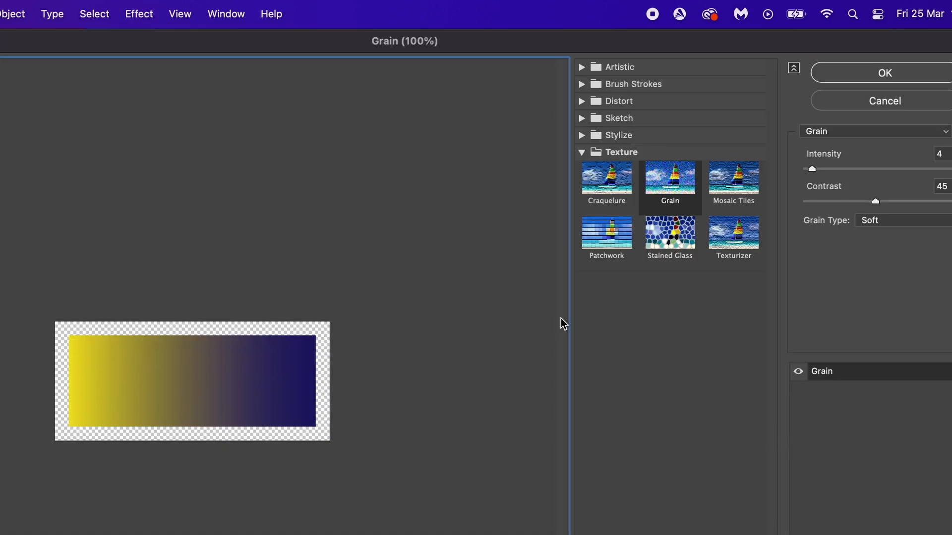
left_click(260, 394)
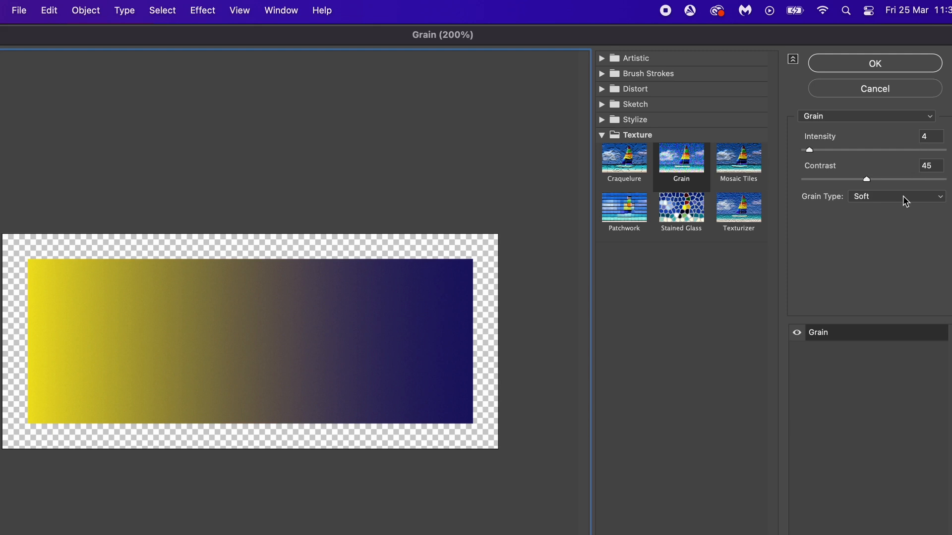
left_click(896, 196)
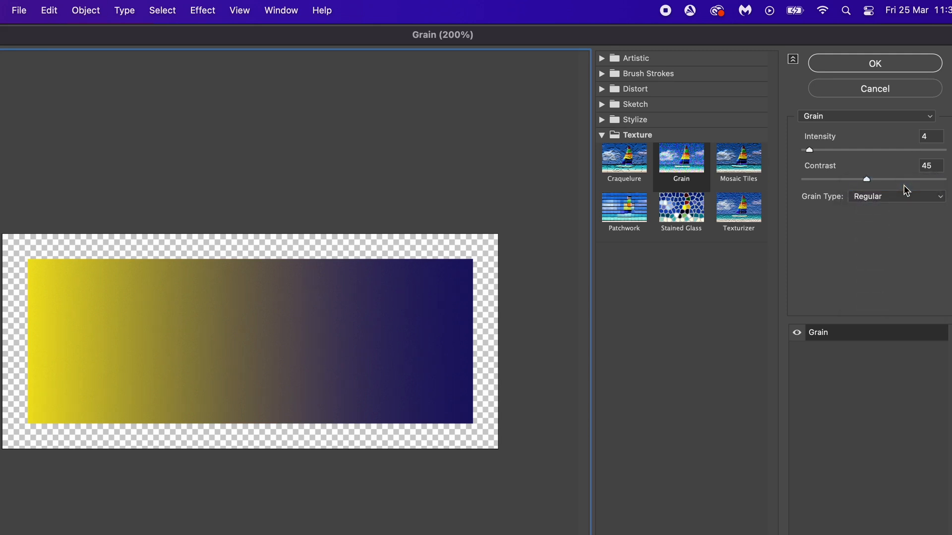
mouse_move(896, 209)
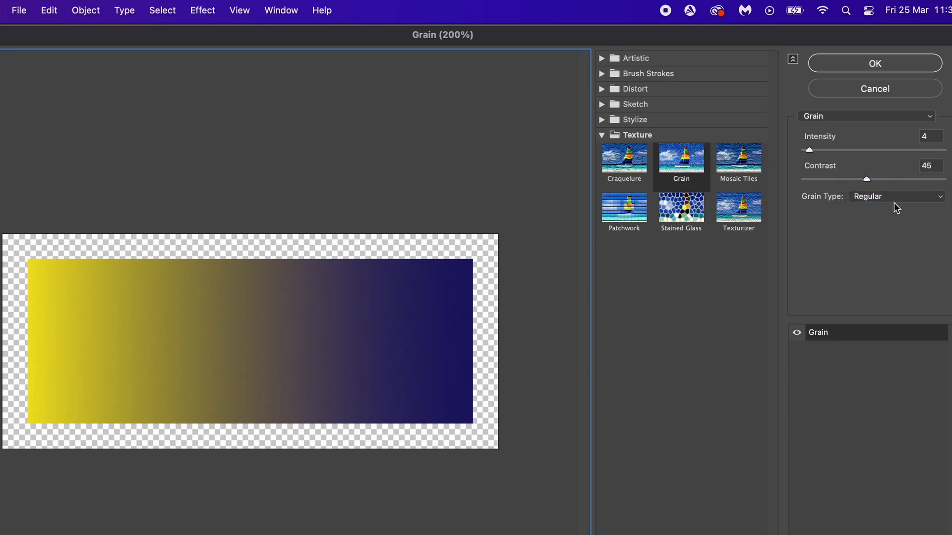
left_click_drag(867, 179, 872, 180)
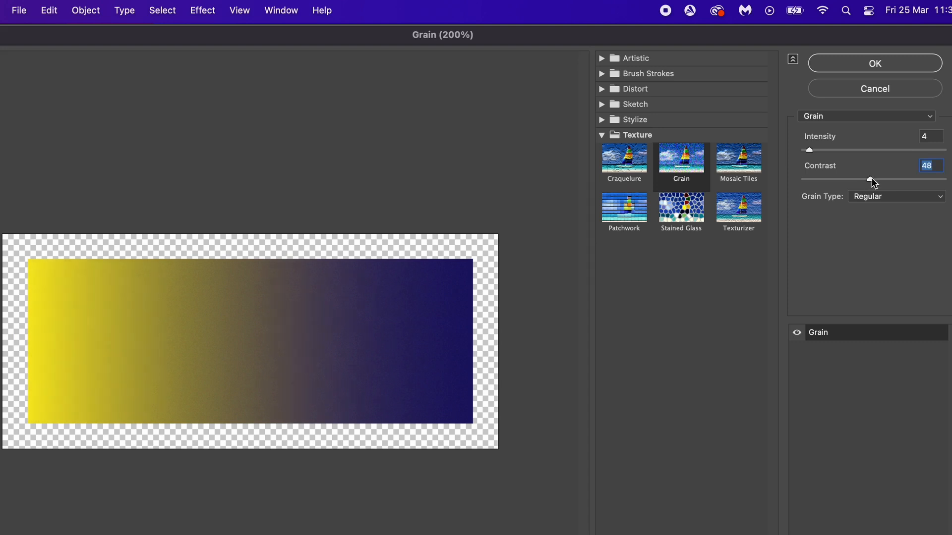
left_click_drag(872, 179, 859, 179)
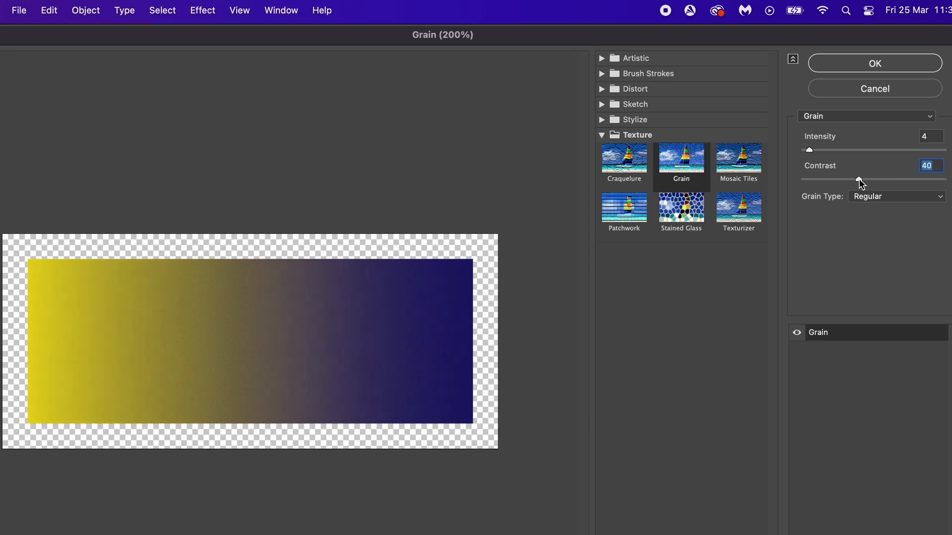
left_click_drag(860, 179, 859, 179)
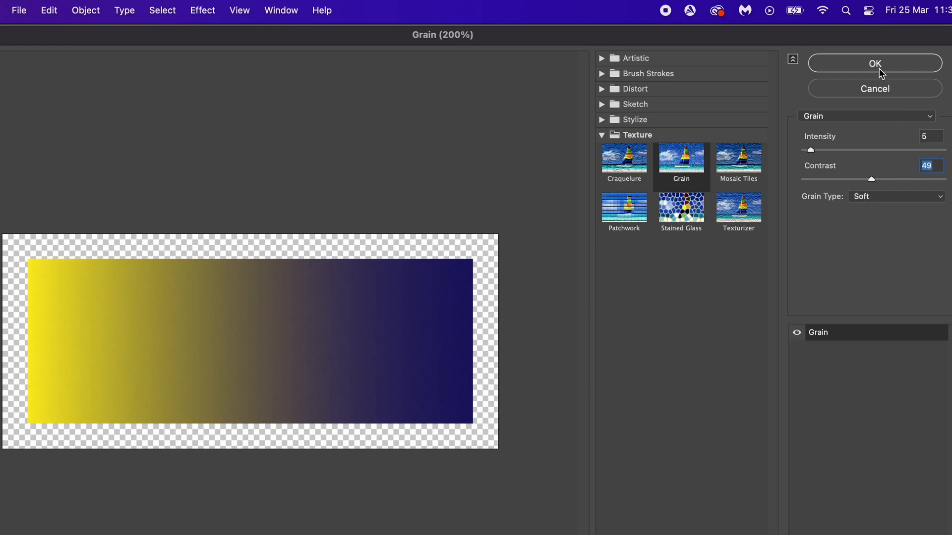
left_click(874, 64)
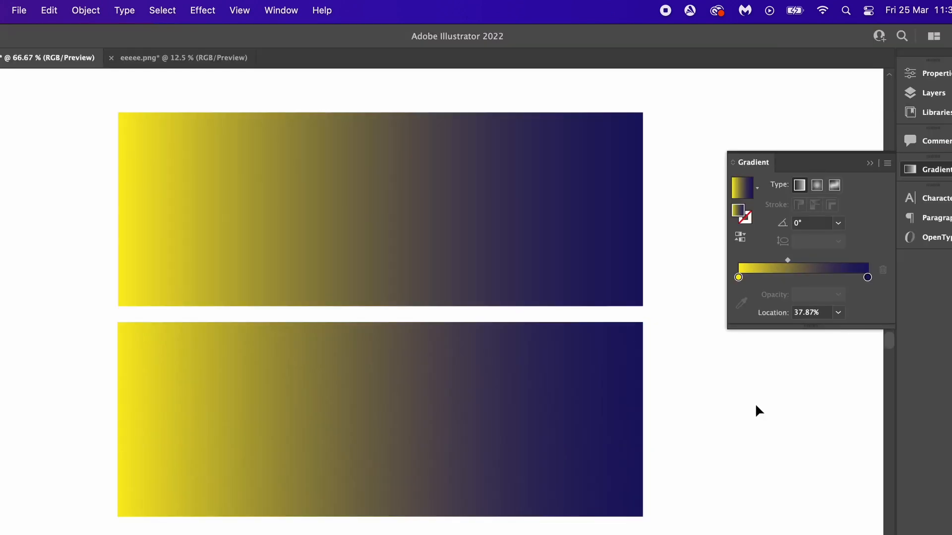
mouse_move(759, 406)
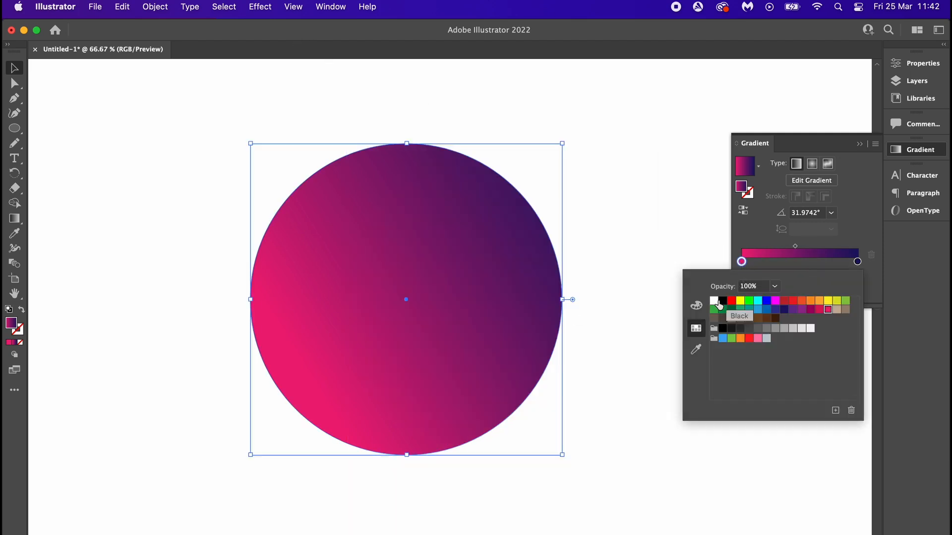
Set the grey overlay's white stop to 0% opacity and move the midpoint to about 48%.
left_click(713, 302)
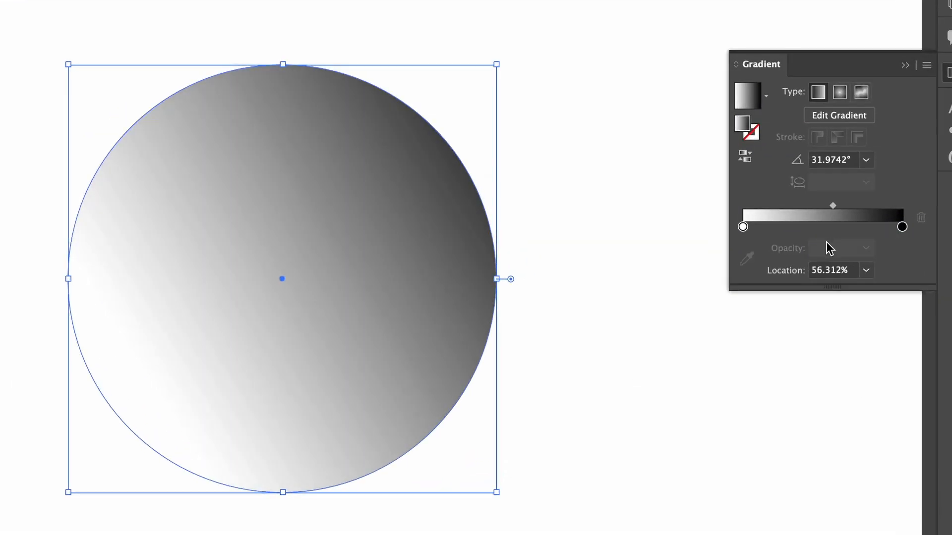
left_click(742, 226)
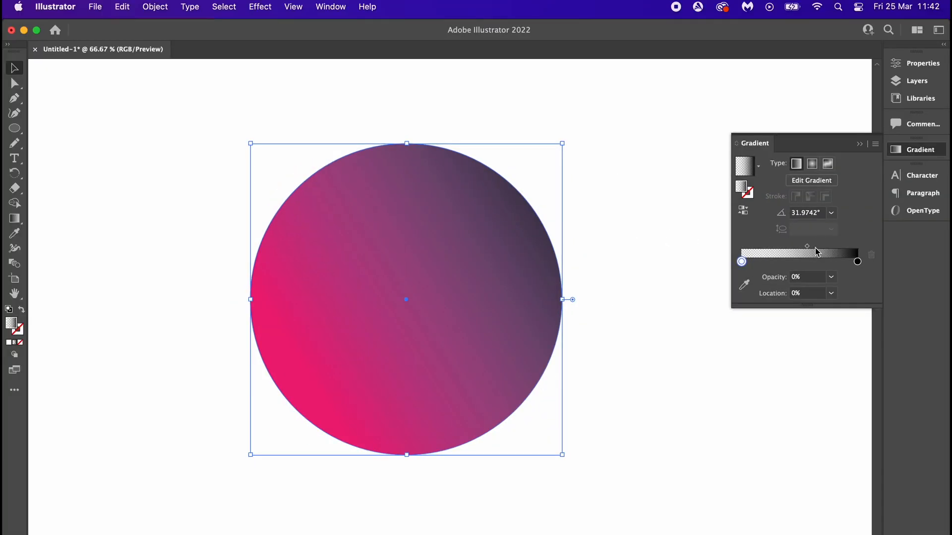
left_click_drag(807, 246, 797, 246)
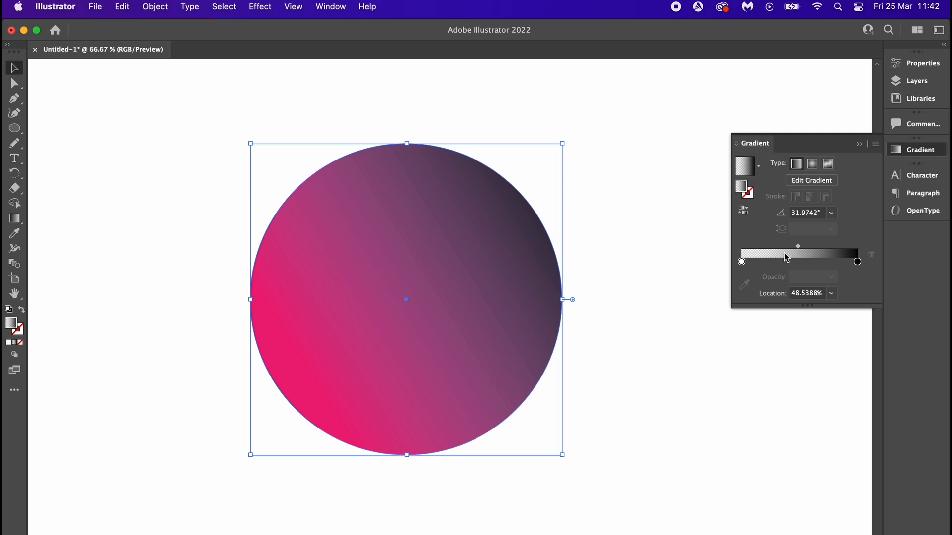
Apply a Grain texture to the shading overlay with Intensity 40 and Contrast 86.
left_click(260, 7)
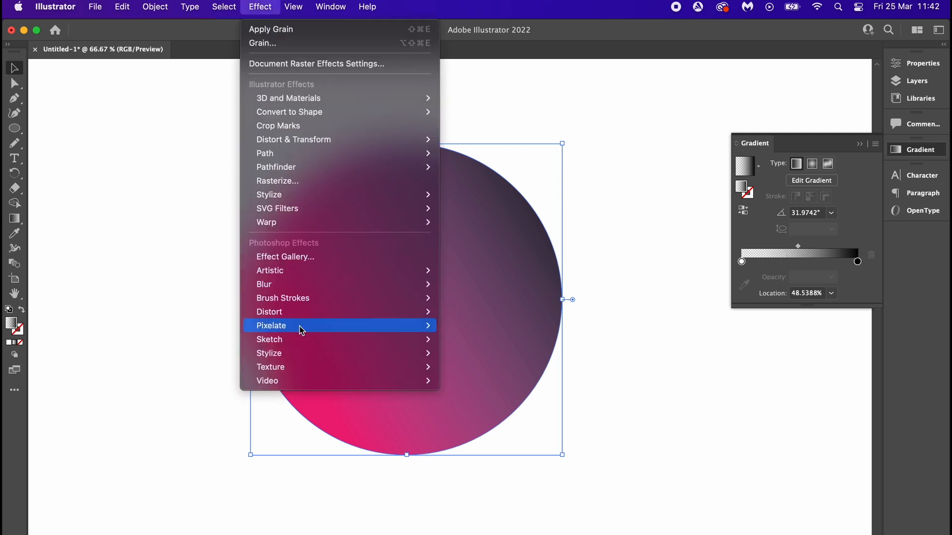
mouse_move(270, 367)
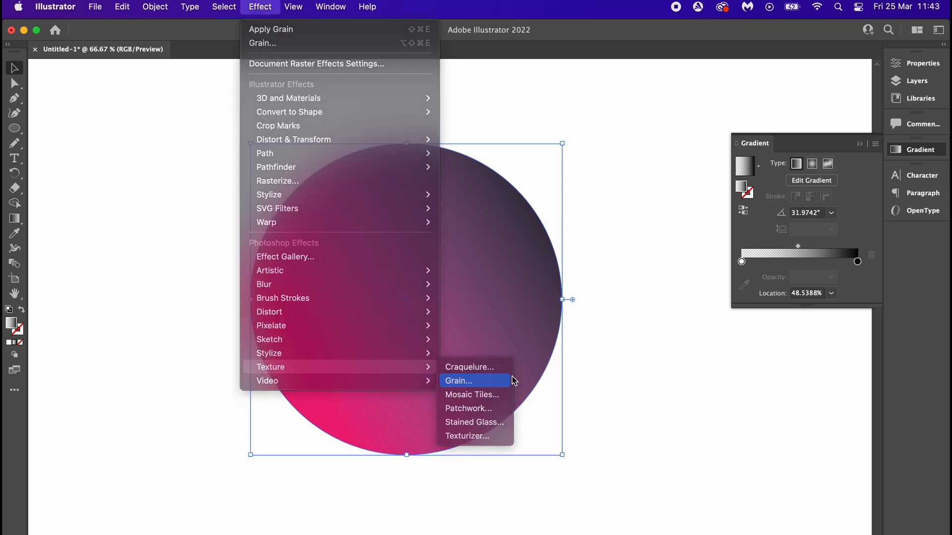
left_click(458, 380)
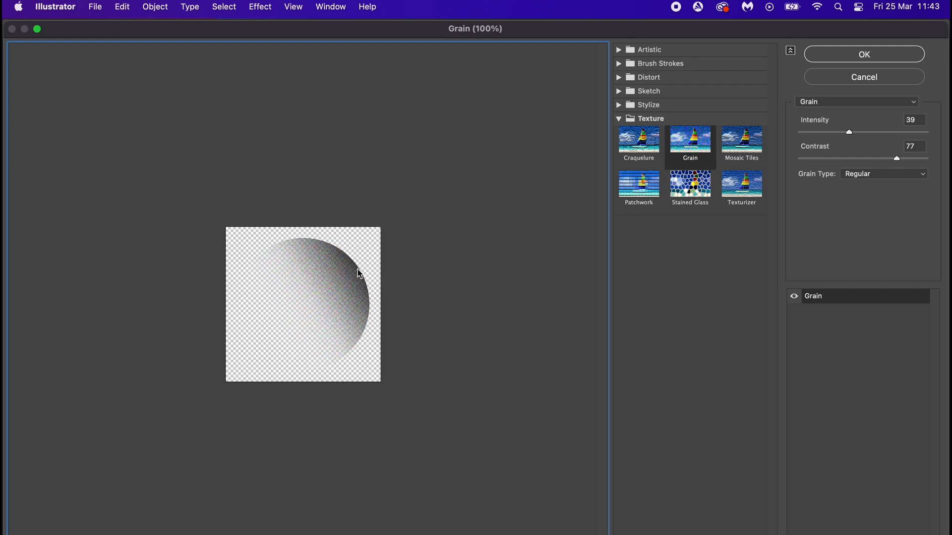
left_click(359, 274)
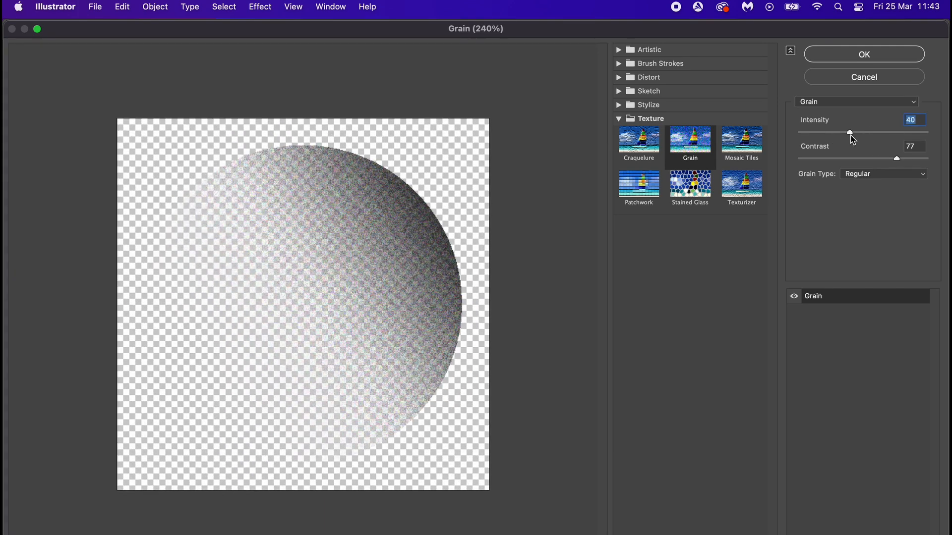
left_click_drag(896, 159, 909, 159)
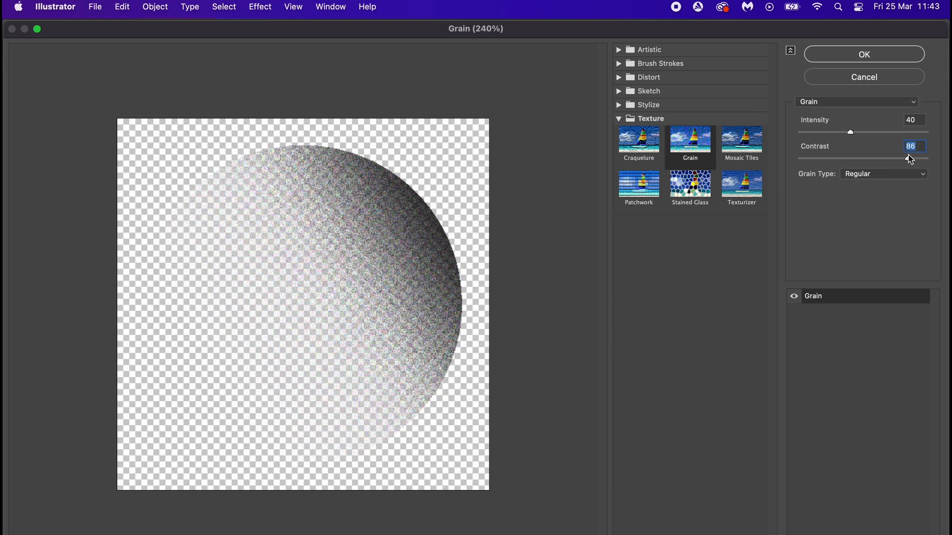
left_click(865, 55)
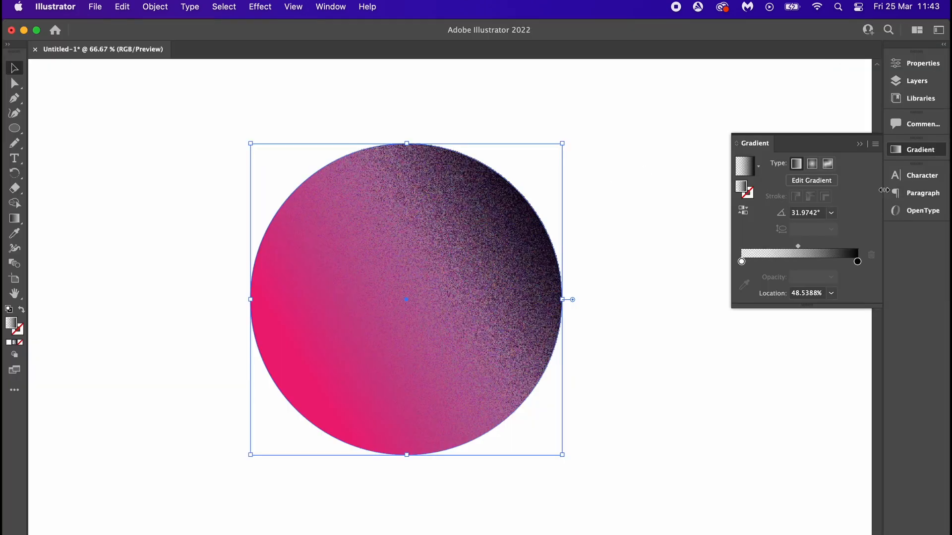
Set the grainy shading overlay to Multiply blend mode and adjust its opacity.
left_click(330, 6)
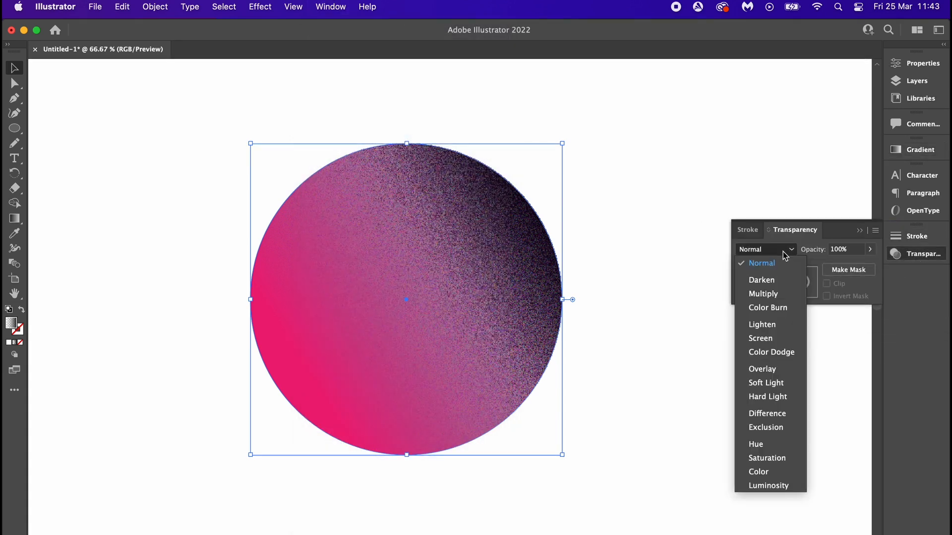
left_click(764, 293)
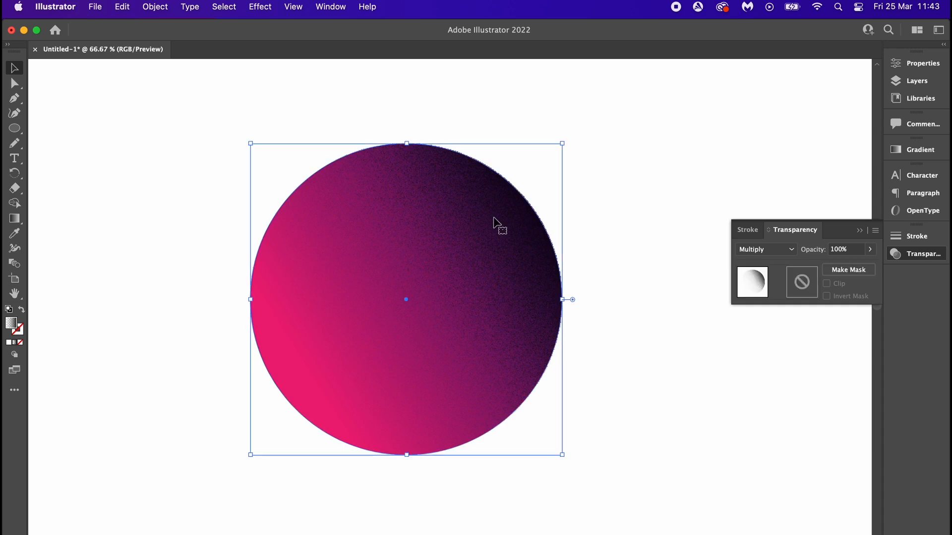
left_click(871, 250)
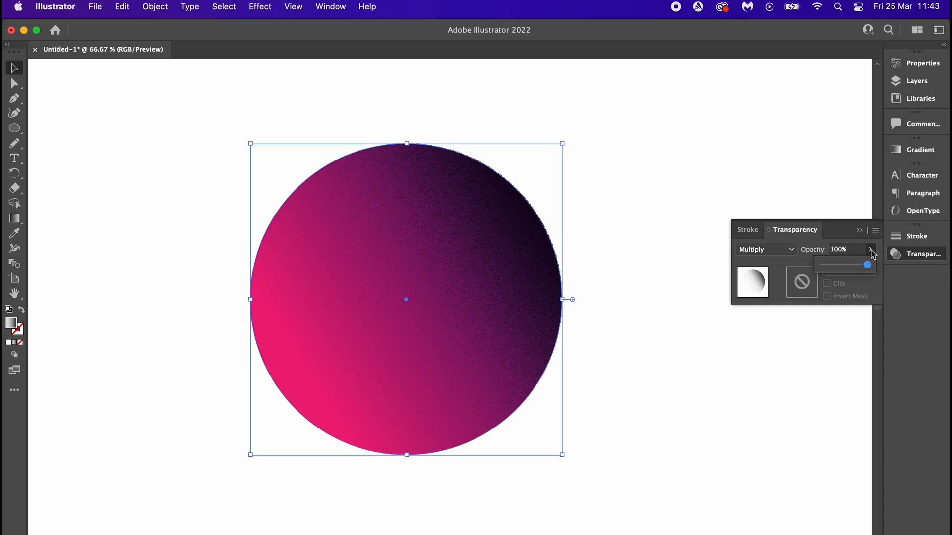
left_click_drag(866, 264, 847, 264)
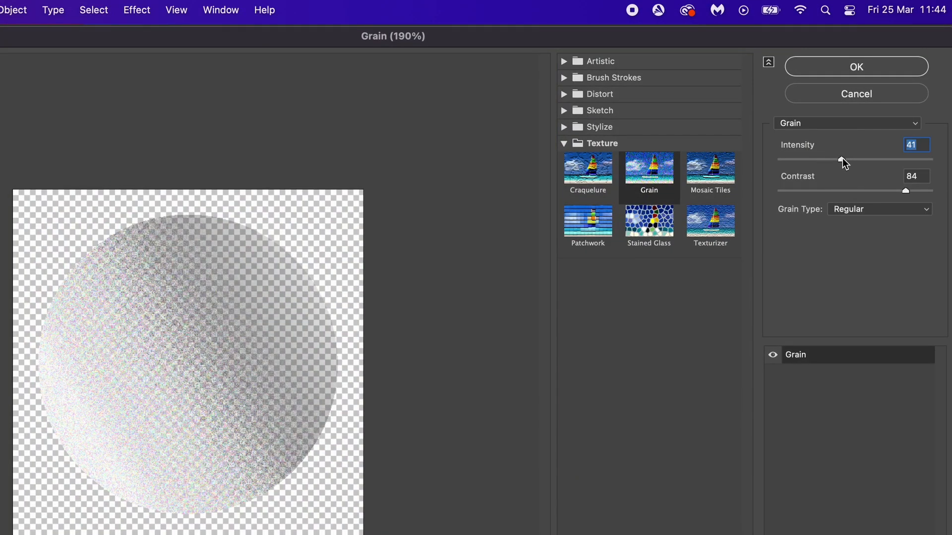
Set the highlight's grain contrast to 76 and blend it in Soft Light at 30% opacity.
left_click_drag(904, 190, 887, 191)
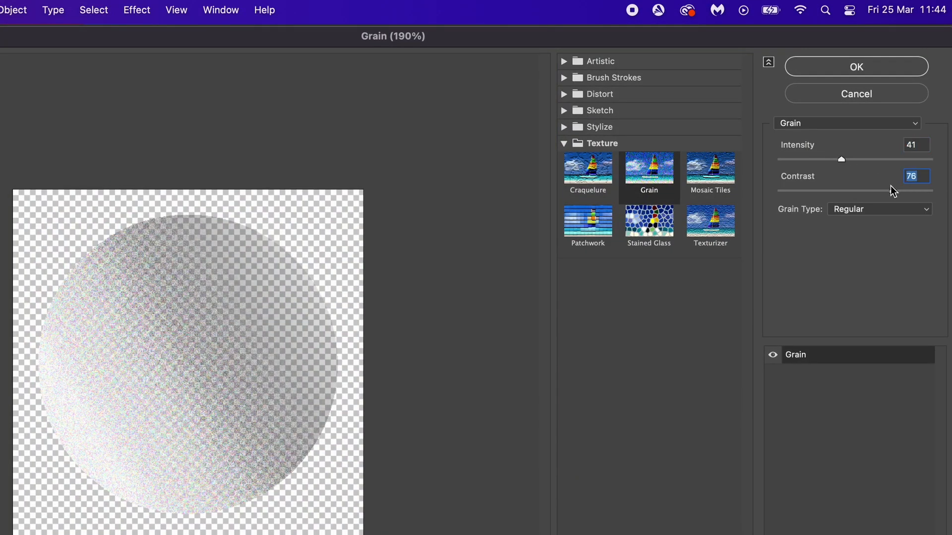
left_click_drag(892, 190, 857, 190)
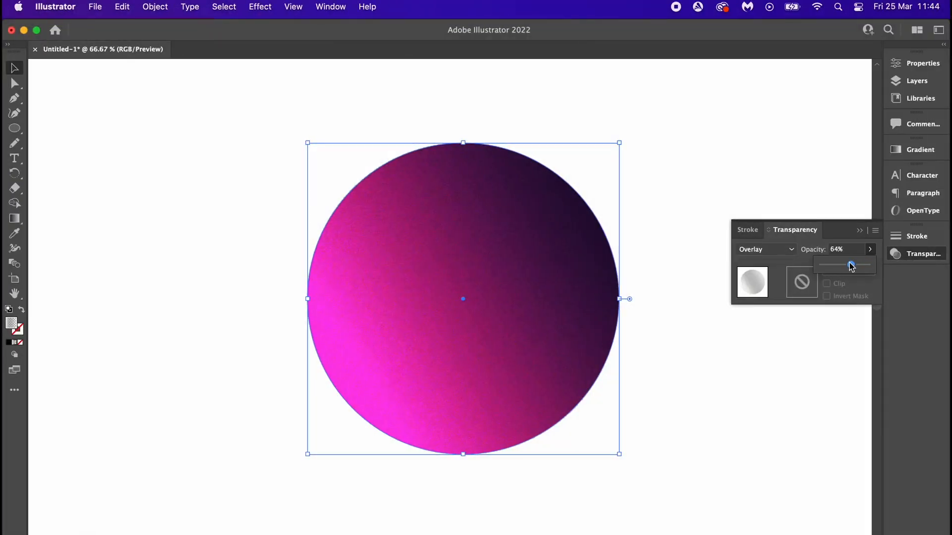
left_click_drag(849, 265, 835, 265)
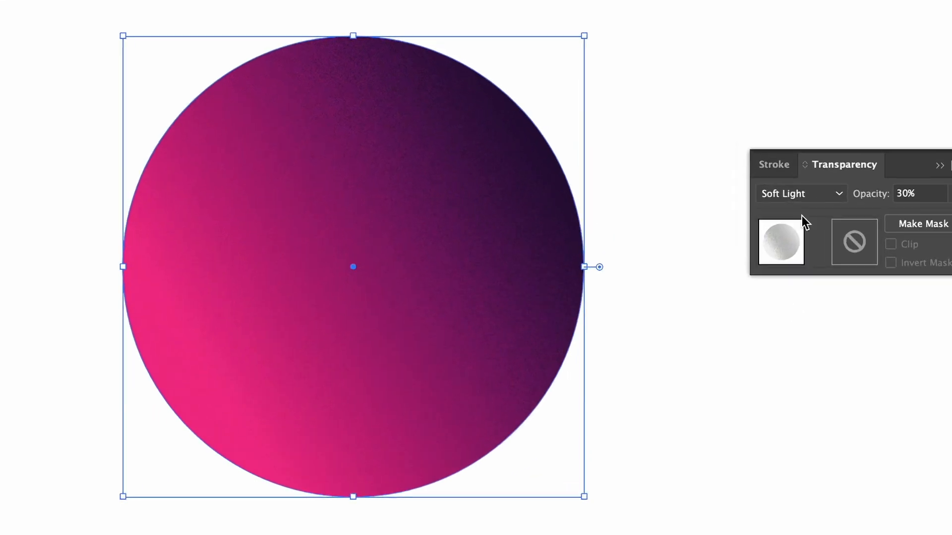
left_click(801, 193)
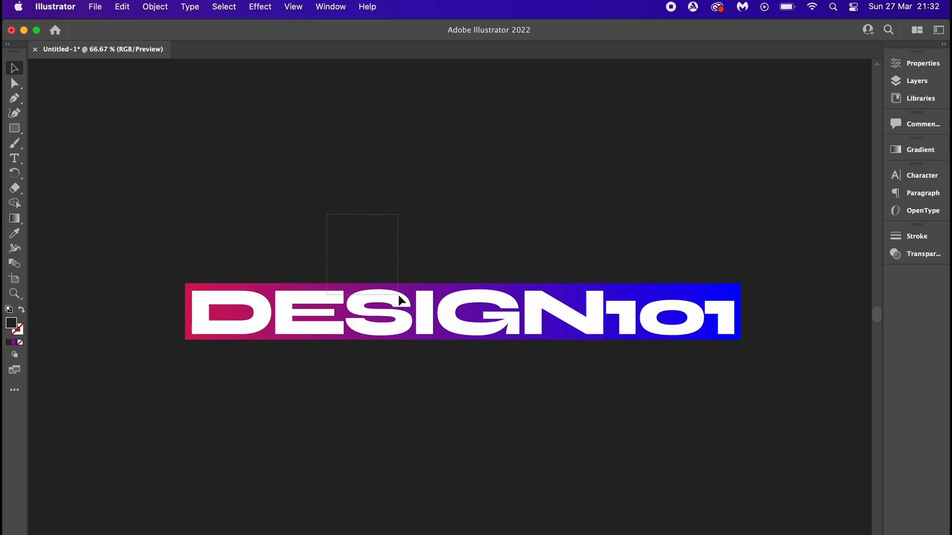
Make a clipping mask of the gradient into the DESIGN101 lettering, then start typing a new headline.
right_click(398, 305)
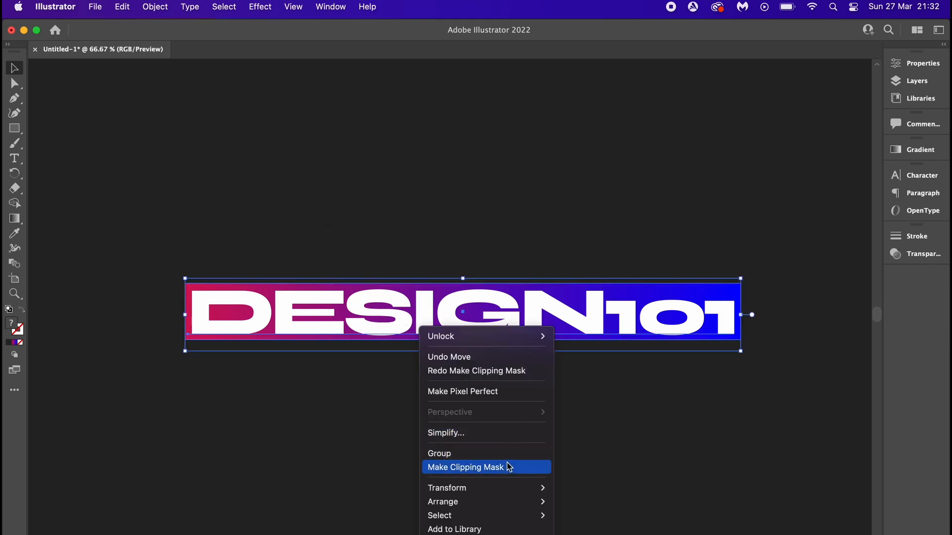
left_click(466, 468)
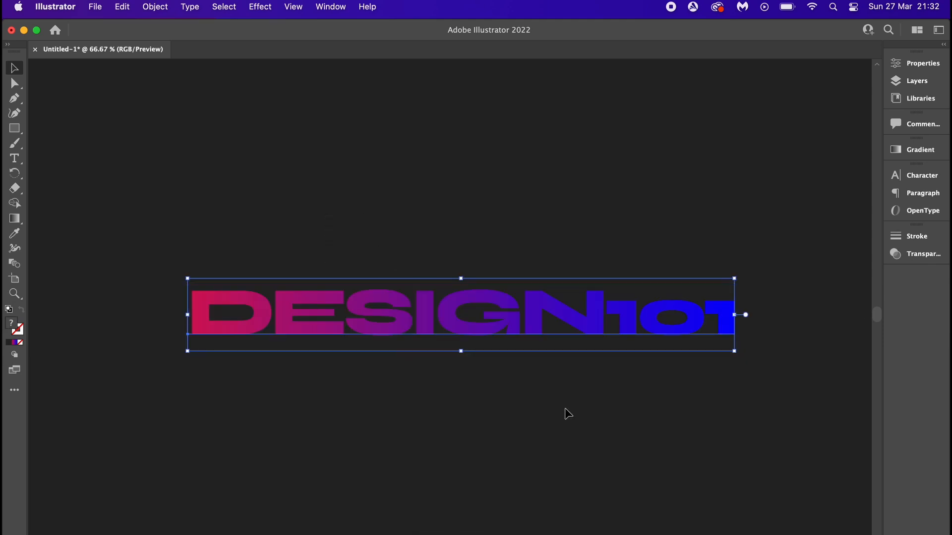
left_click(14, 157)
type("/")
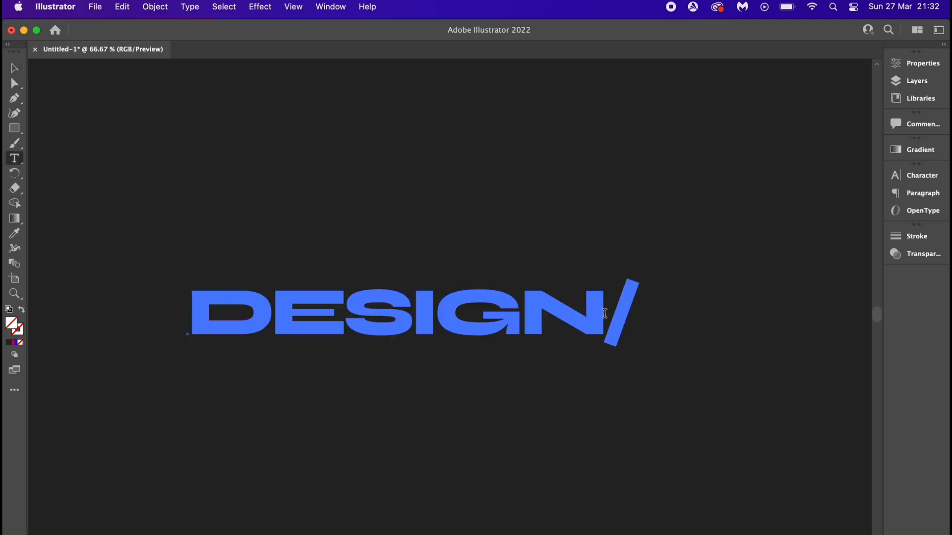
type("er")
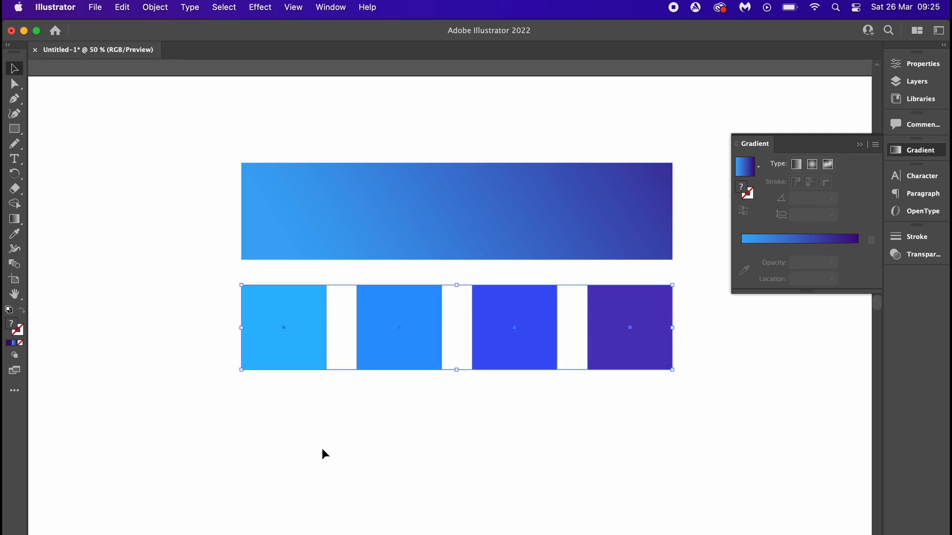
Drag the Shape Builder across the first two blue squares to merge them into one strip.
left_click_drag(283, 328, 398, 328)
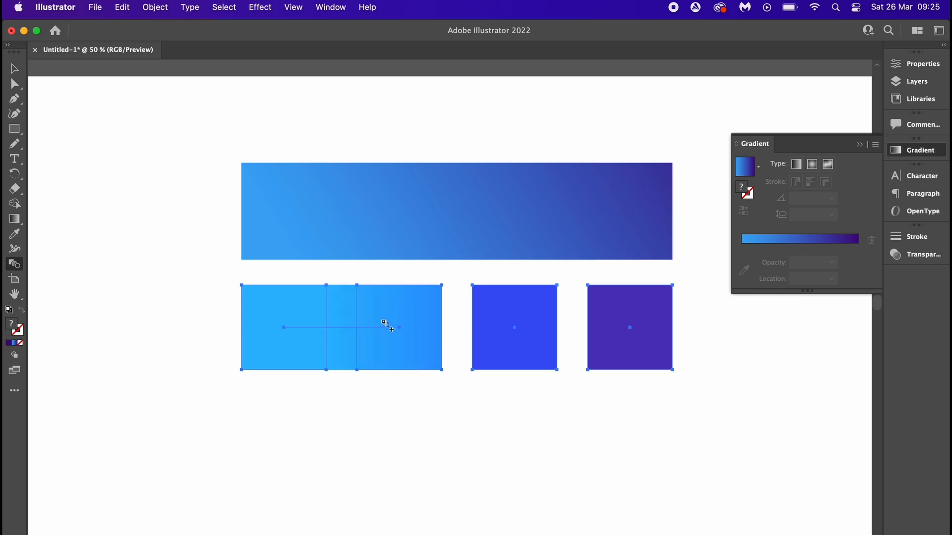